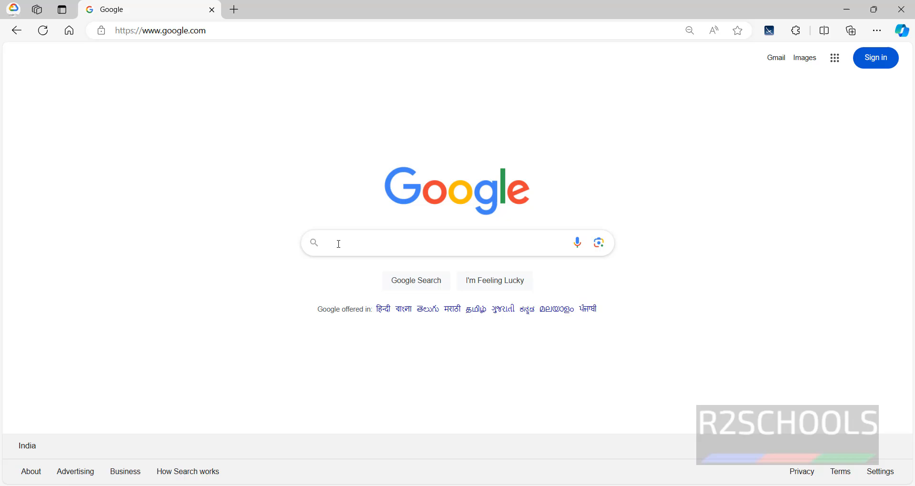
# Search Google for "ssms 20 download" to find Microsoft's official SSMS download page
pyautogui.click(455, 243)
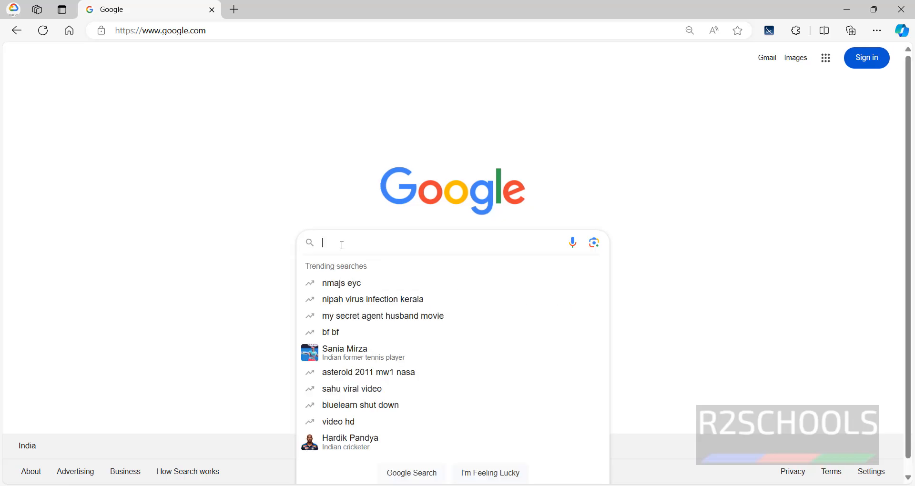
pyautogui.write('ssms 2')
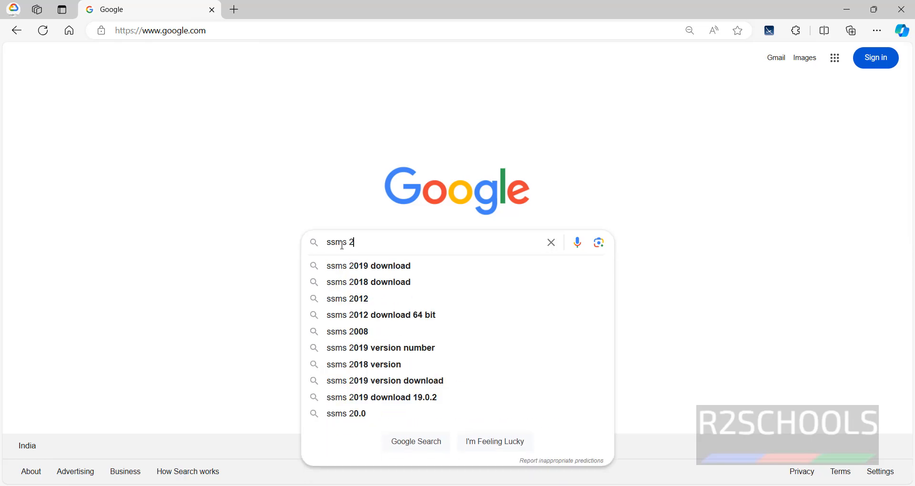
pyautogui.write('0 download')
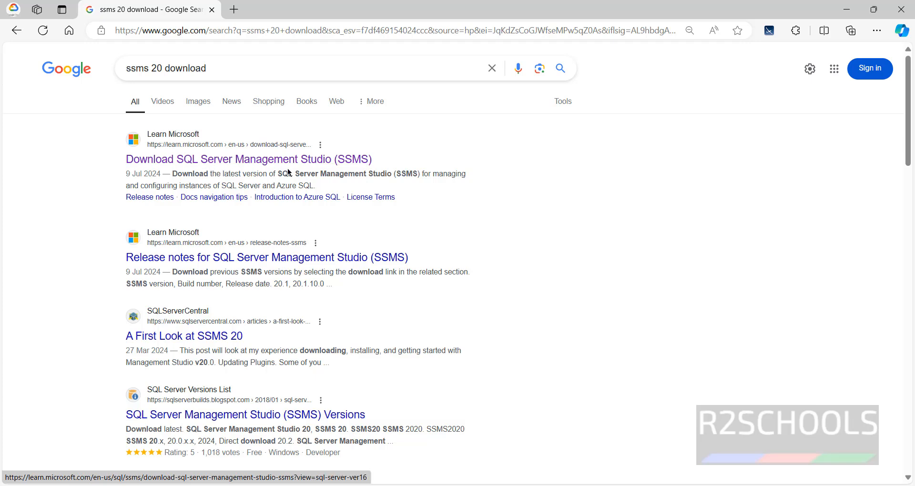
# View the Microsoft Learn SSMS article's Download SSMS section offering version 20.2
pyautogui.click(248, 159)
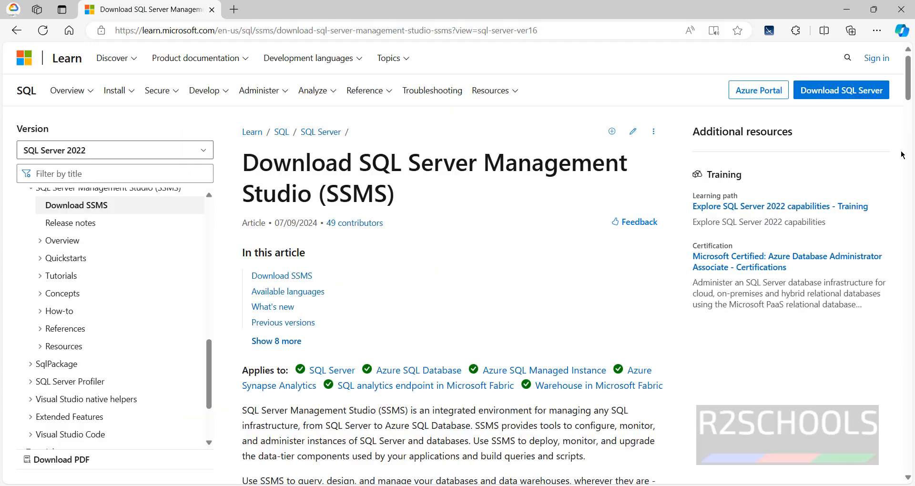
pyautogui.scroll(-3)
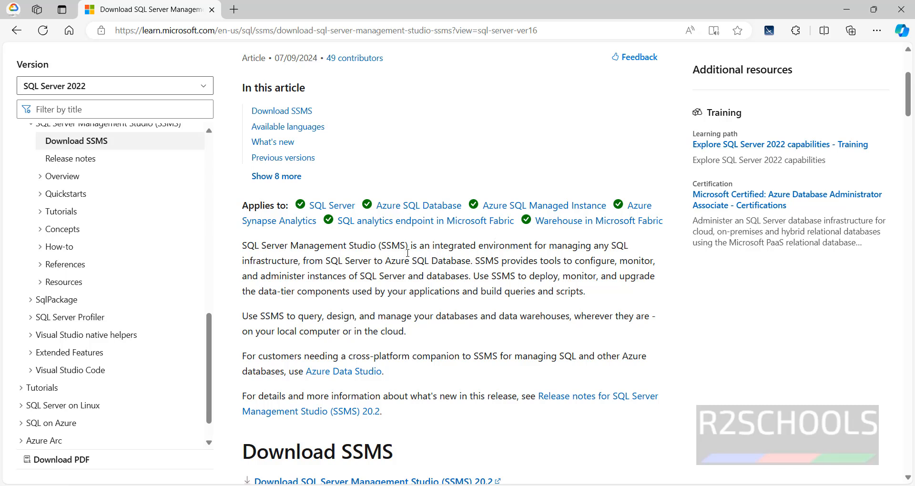
pyautogui.moveTo(577, 256)
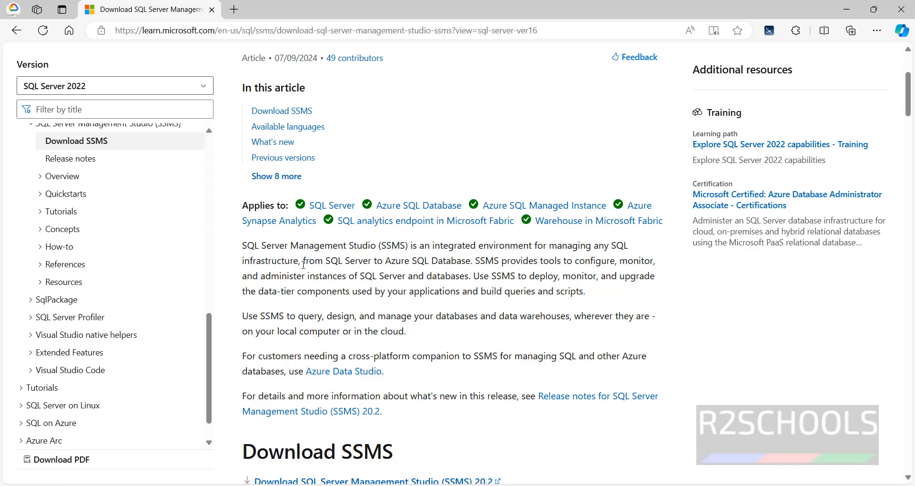
pyautogui.moveTo(425, 265)
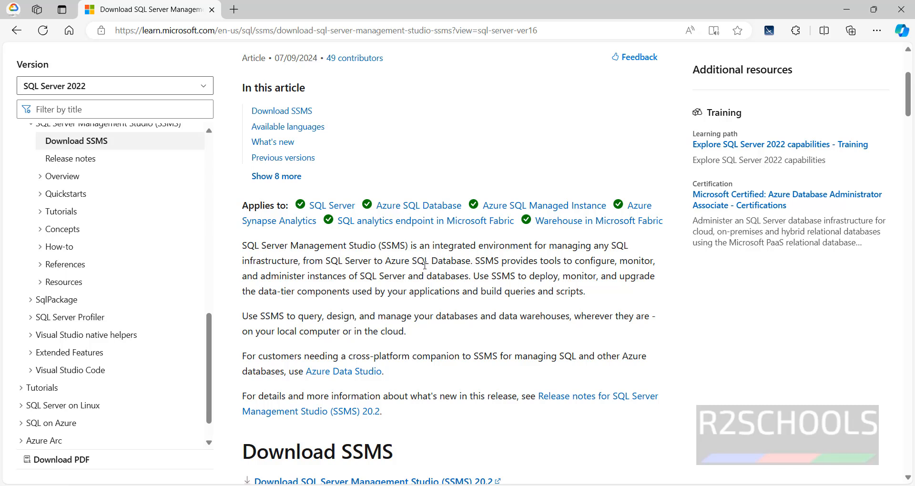
pyautogui.moveTo(547, 264)
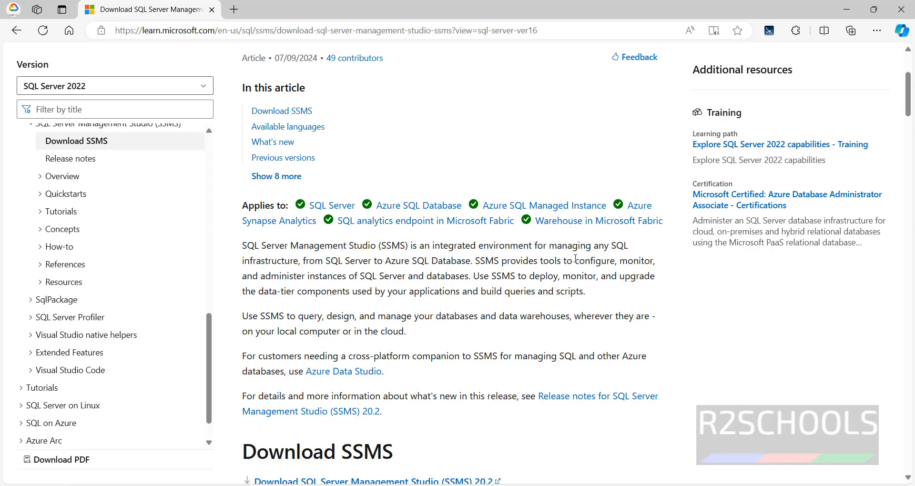
pyautogui.moveTo(269, 278)
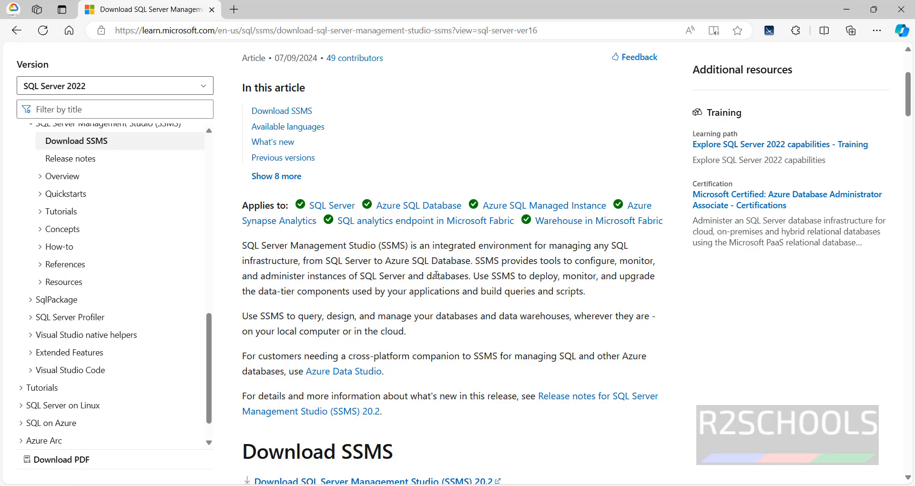
pyautogui.scroll(-3)
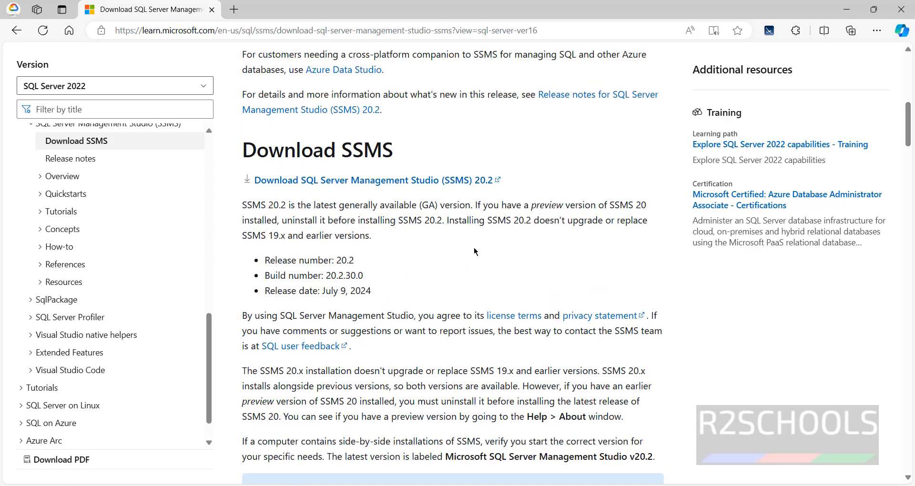
pyautogui.moveTo(483, 199)
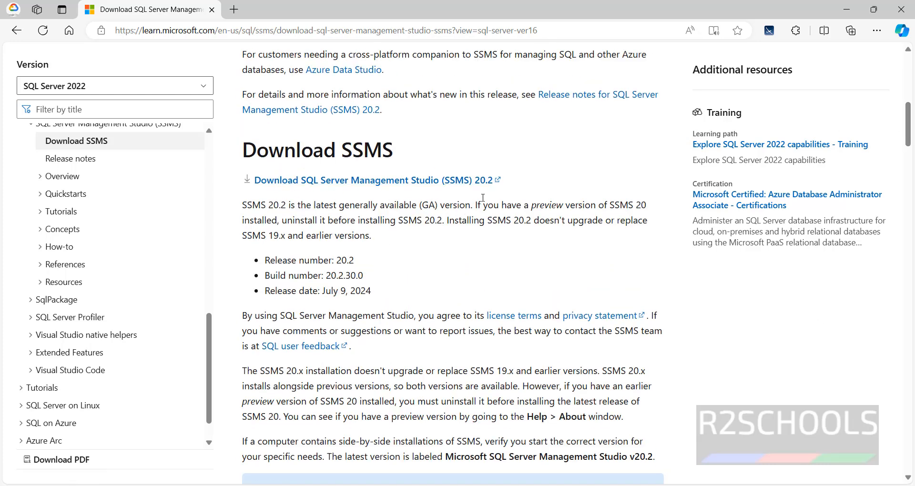
pyautogui.moveTo(484, 180)
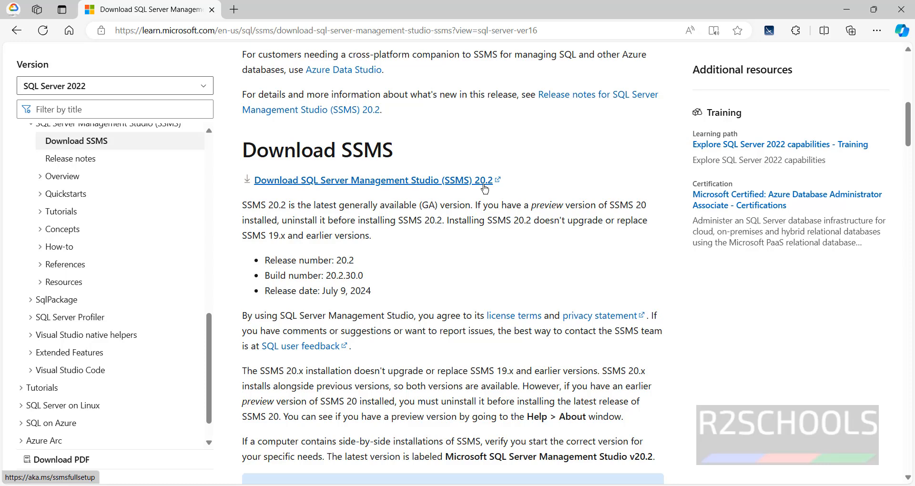
pyautogui.scroll(-3)
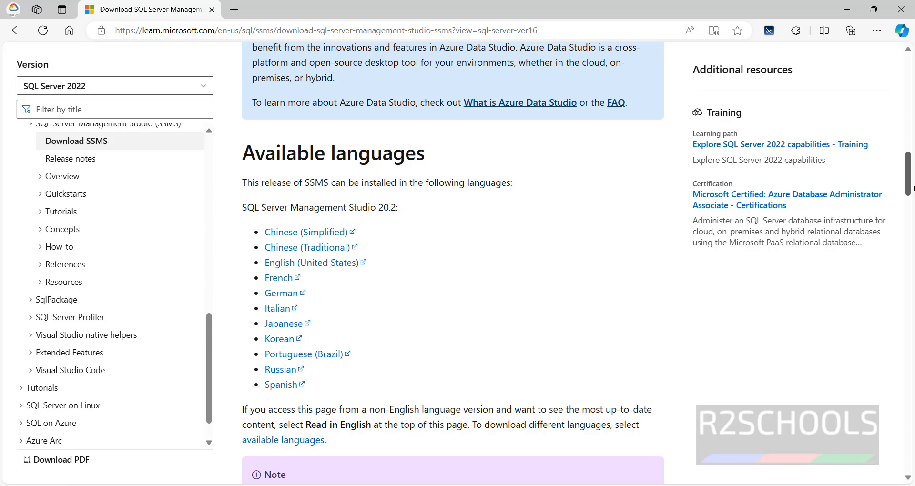
pyautogui.scroll(3)
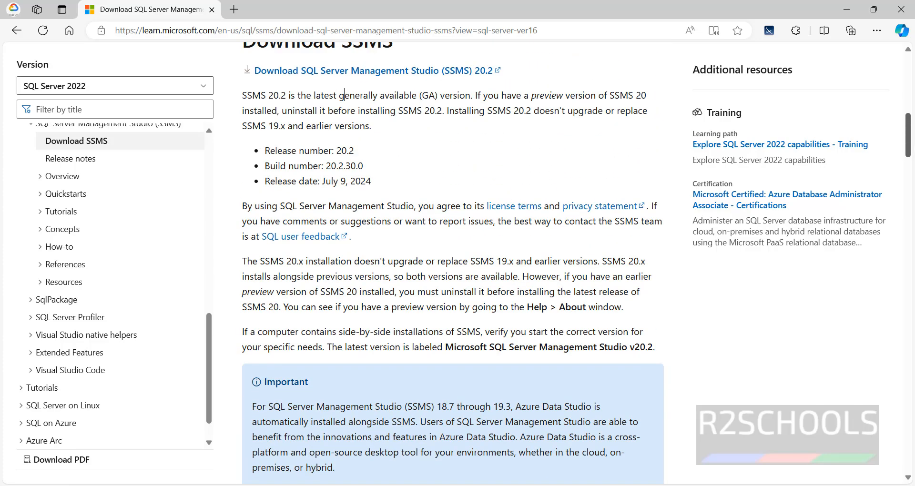
# Start downloading the SSMS-Setup-ENU.exe 20.2 installer (473 MB) in Edge
pyautogui.scroll(3)
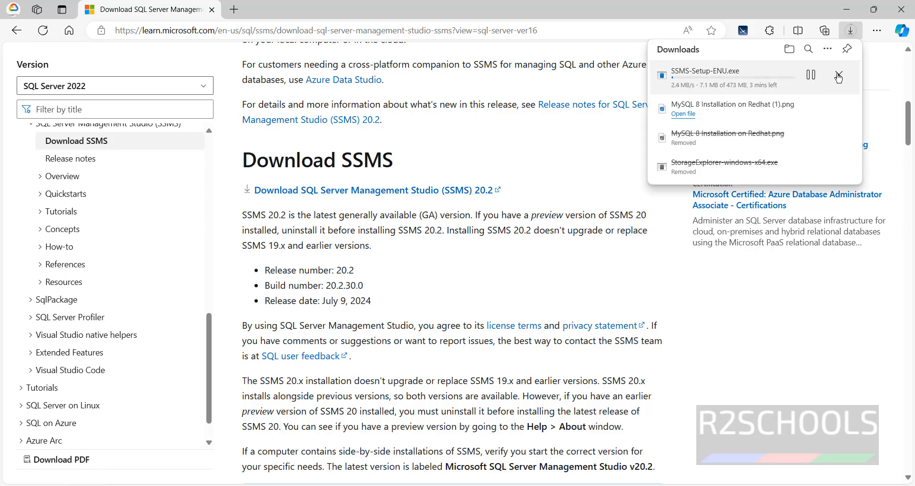
pyautogui.moveTo(827, 48)
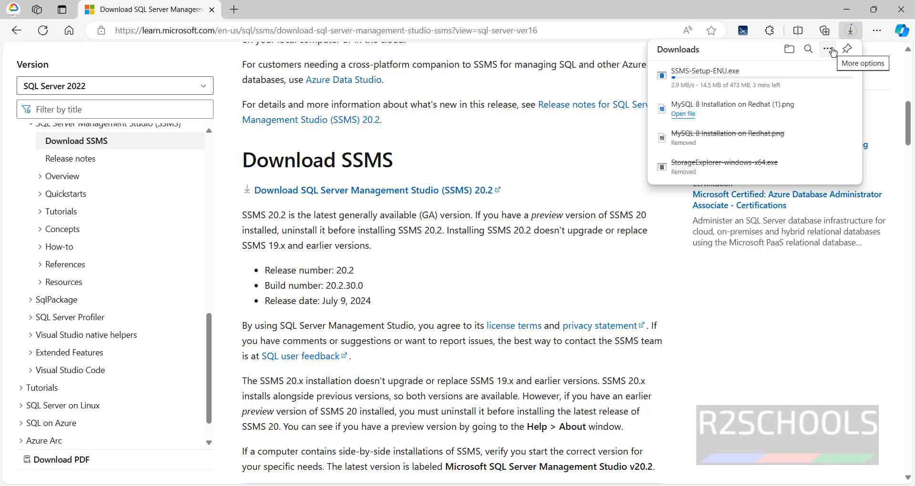
pyautogui.moveTo(828, 49)
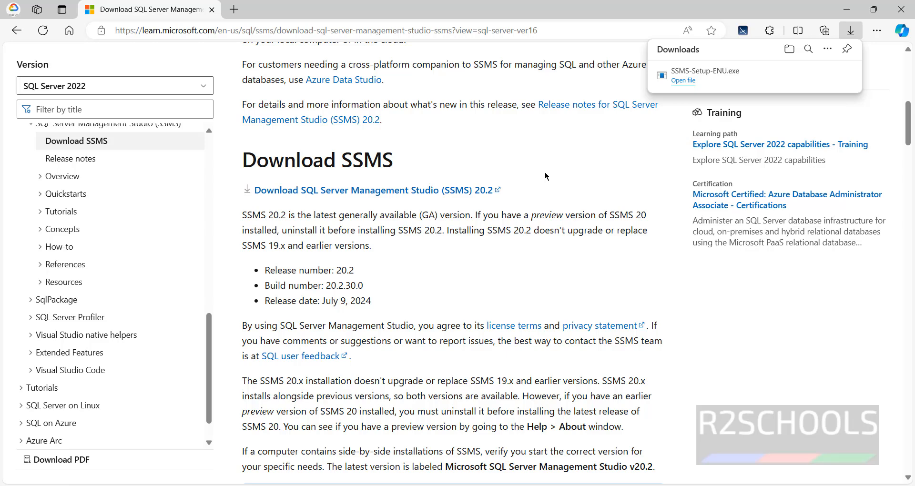
pyautogui.moveTo(678, 100)
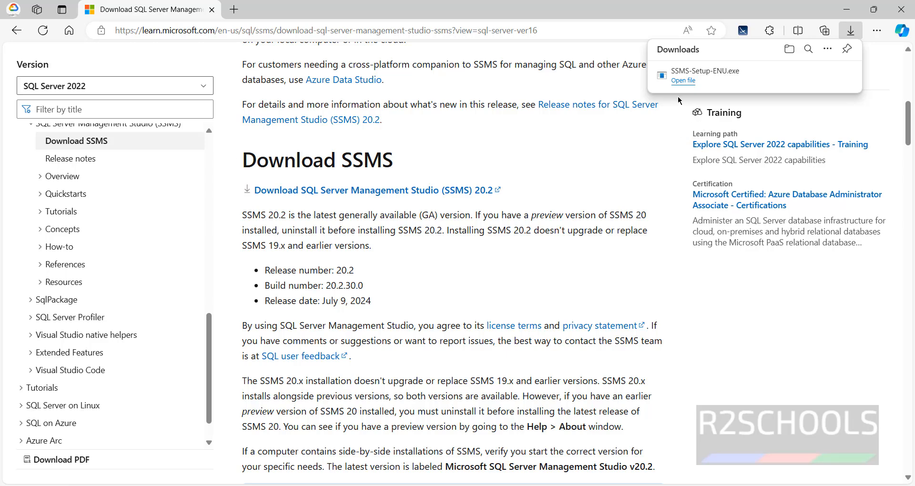
# Run SSMS-Setup-ENU.exe, install SSMS 20.2 to the default location and close the completed setup
pyautogui.click(683, 80)
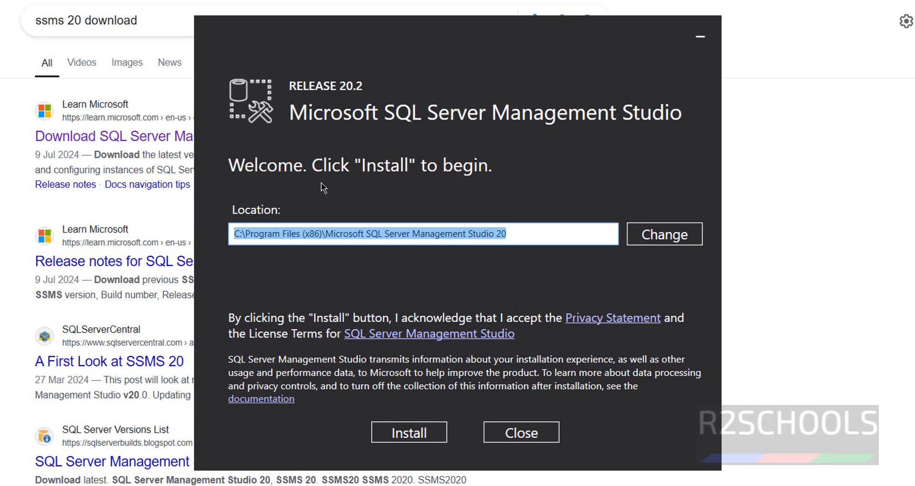
pyautogui.moveTo(645, 242)
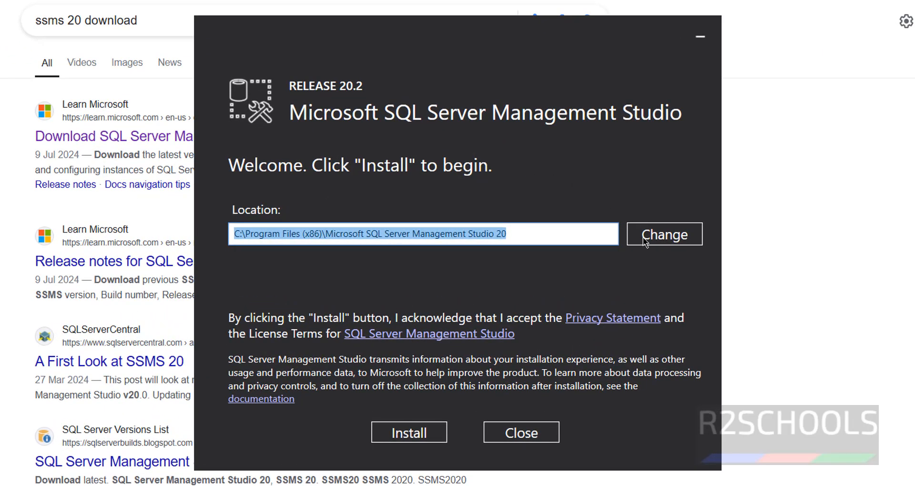
pyautogui.moveTo(406, 451)
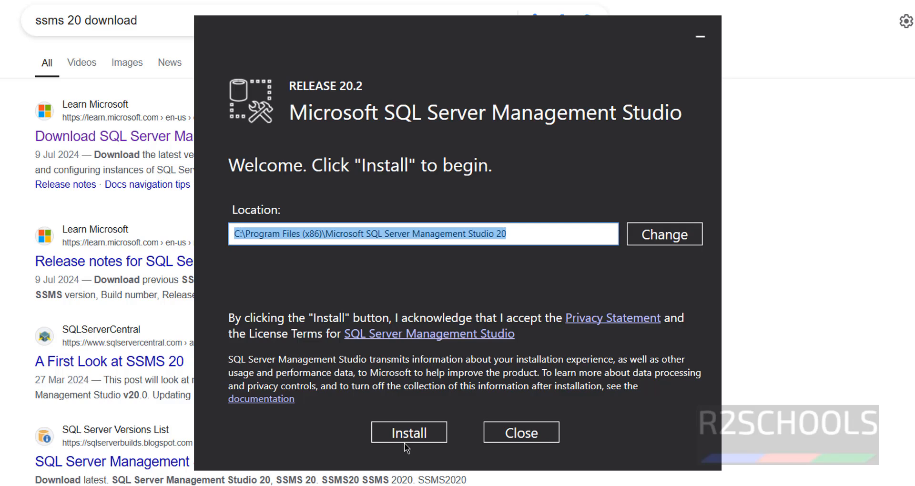
pyautogui.click(409, 433)
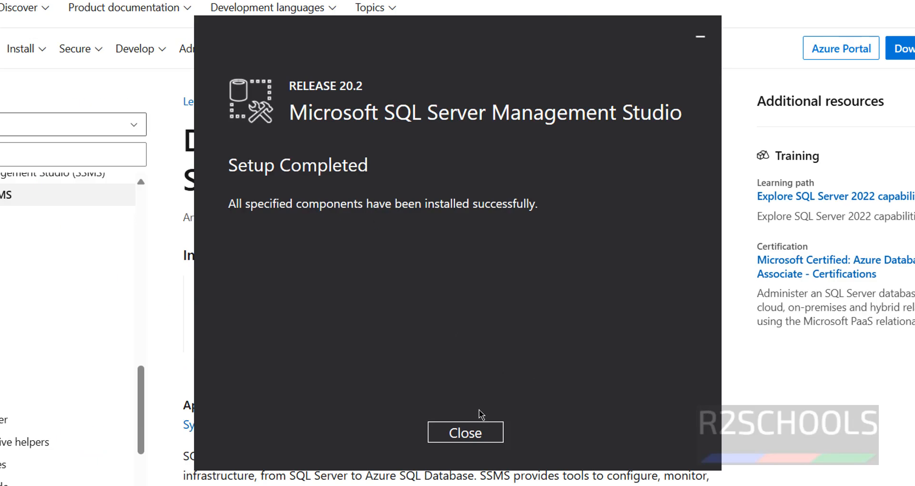
pyautogui.click(464, 433)
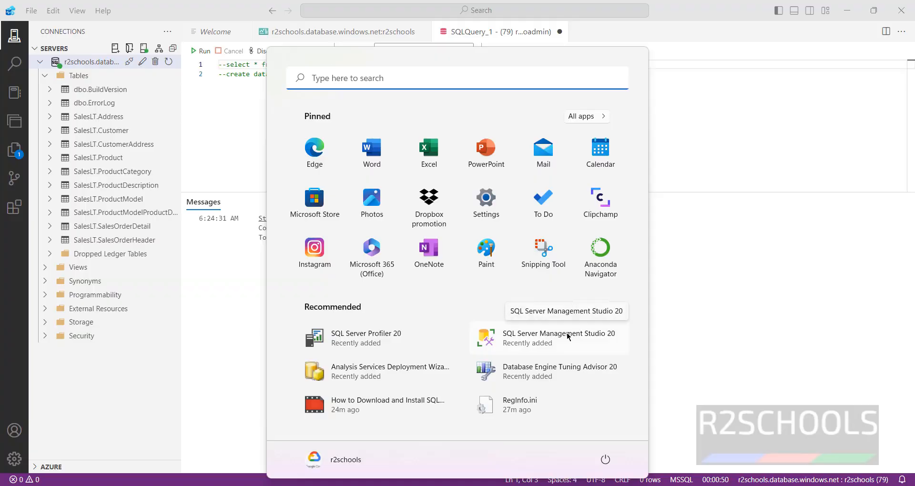
# Launch SSMS 20 with Database Engine server type and server name r2schools.database.windows.net
pyautogui.click(559, 337)
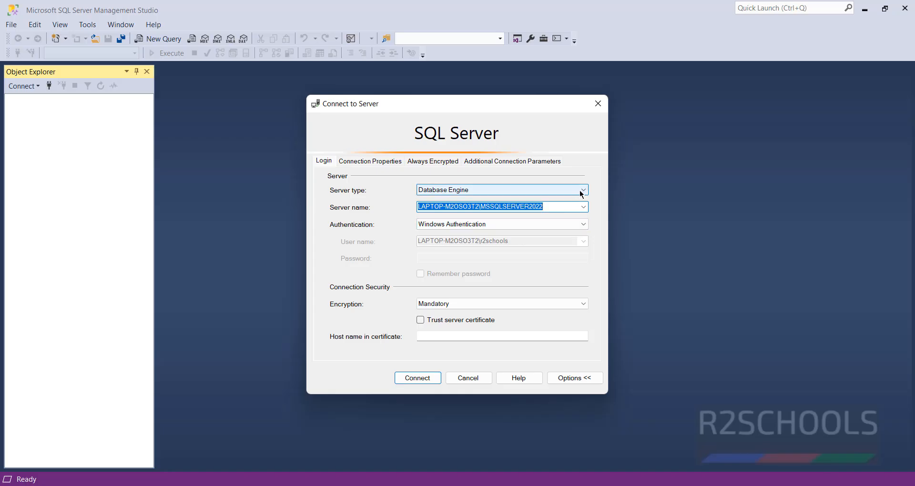
pyautogui.click(581, 190)
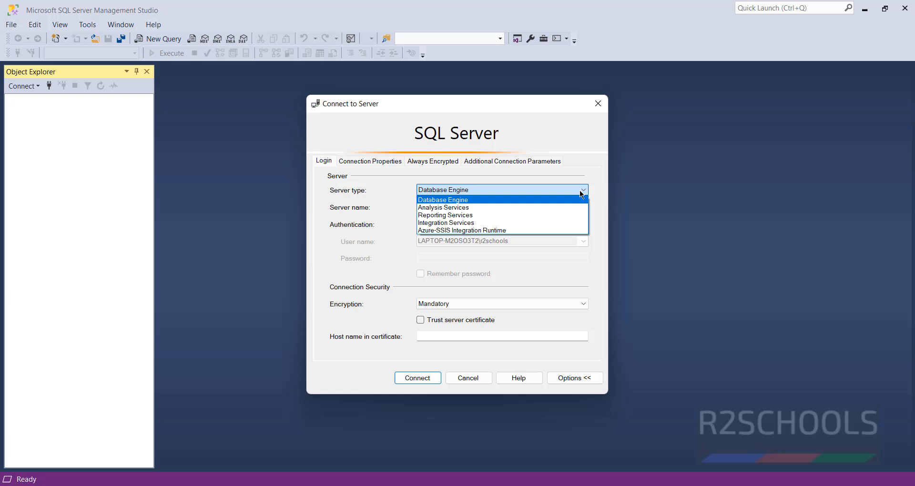
pyautogui.click(442, 199)
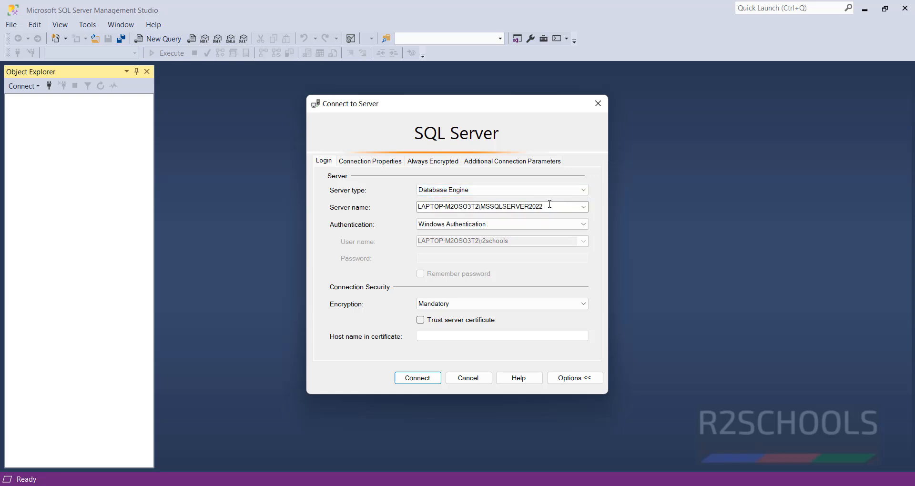
pyautogui.tripleClick(479, 206)
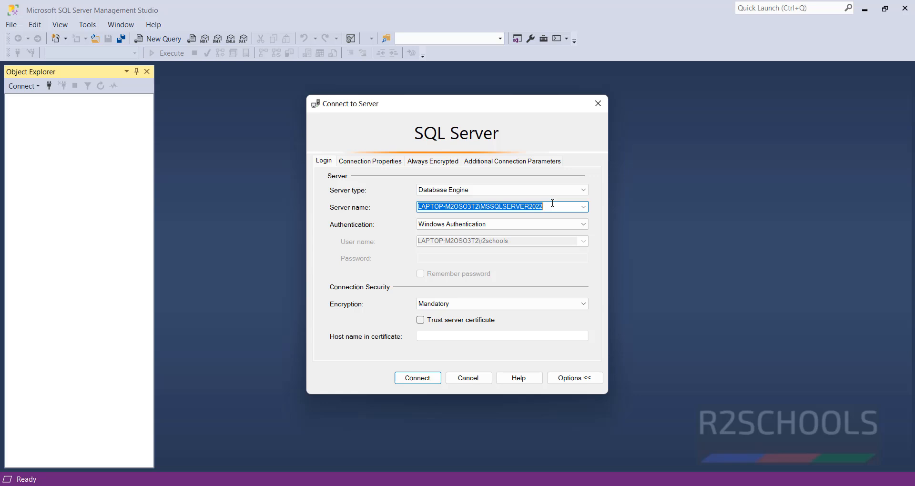
pyautogui.press('Delete')
pyautogui.write('r2schools.database.windows.net')
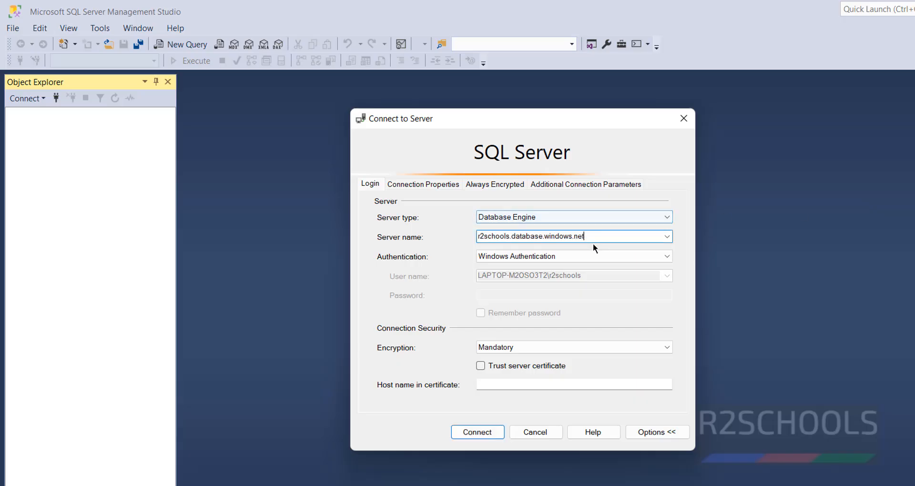
# Connect using SQL Server Authentication as login demoadmin with its password
pyautogui.click(664, 257)
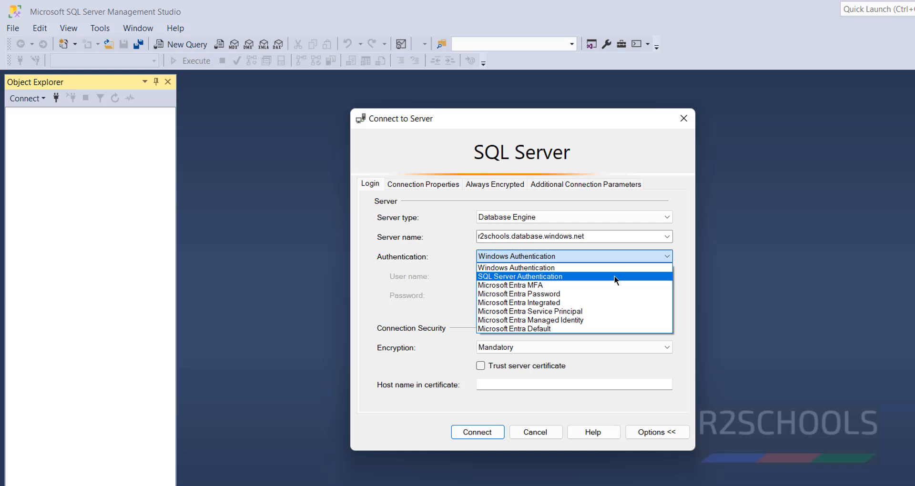
pyautogui.click(519, 276)
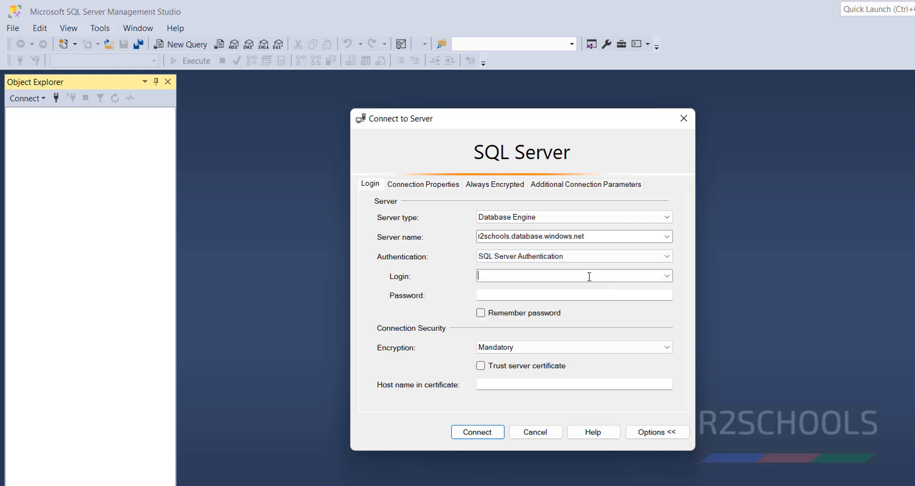
pyautogui.write('demoadmin')
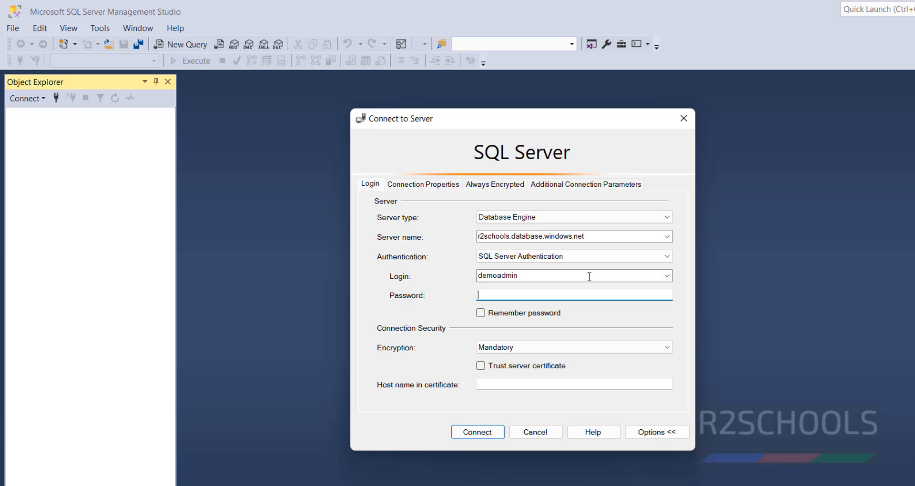
pyautogui.write('*****')
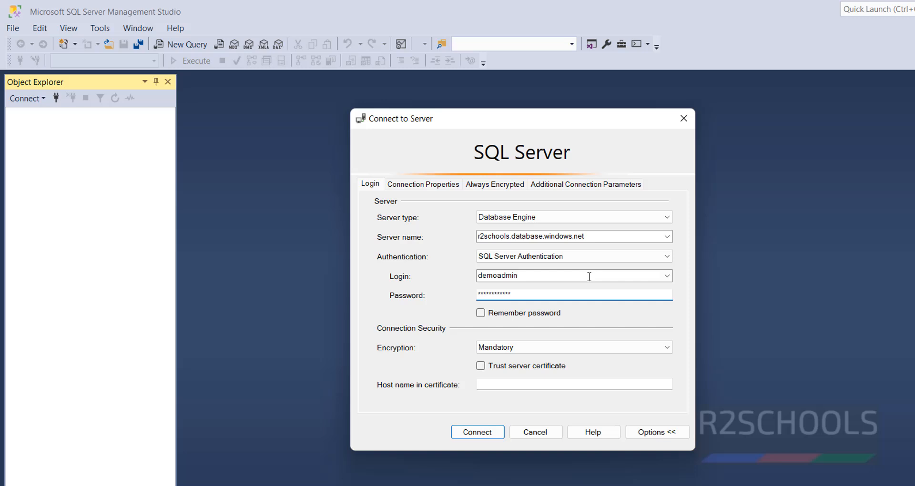
pyautogui.click(477, 432)
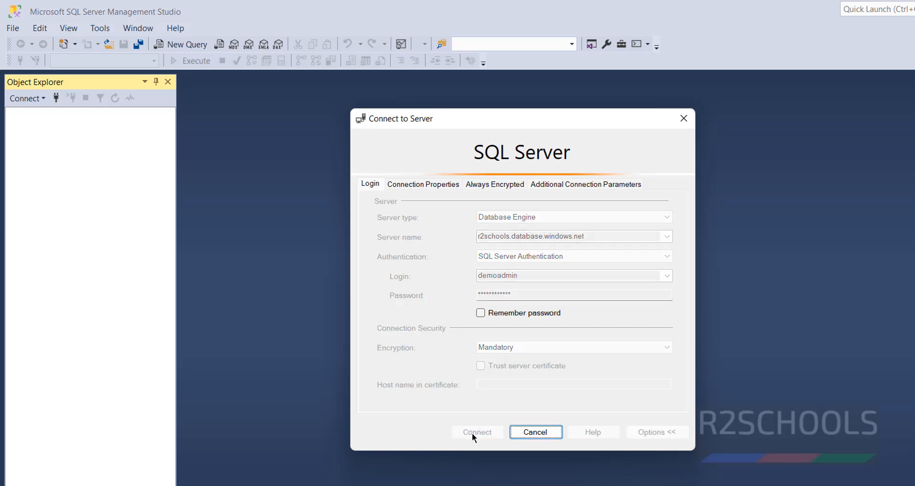
# Browse Object Explorer's databases r2admin, r2schools and System Databases with master
pyautogui.click(476, 432)
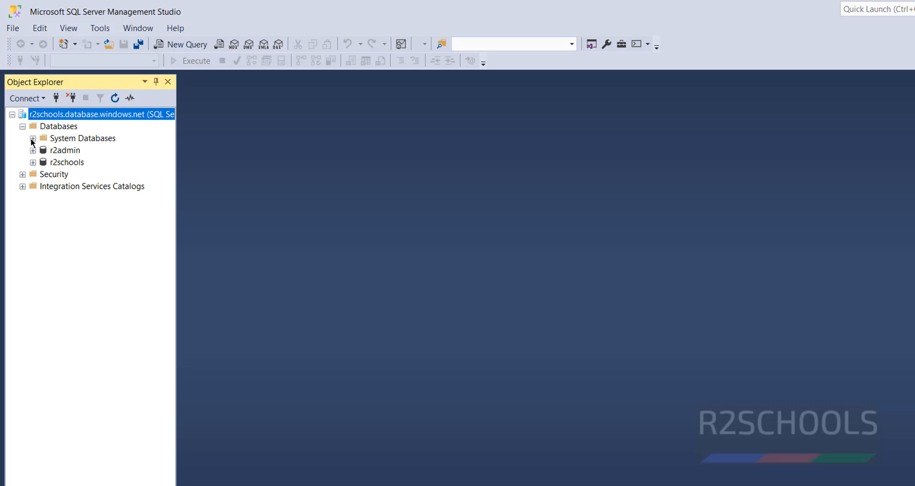
pyautogui.click(32, 138)
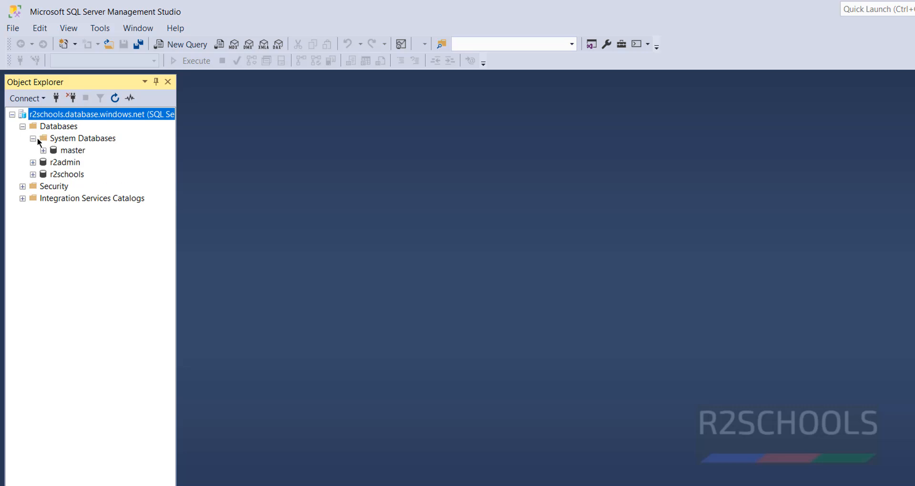
pyautogui.click(33, 139)
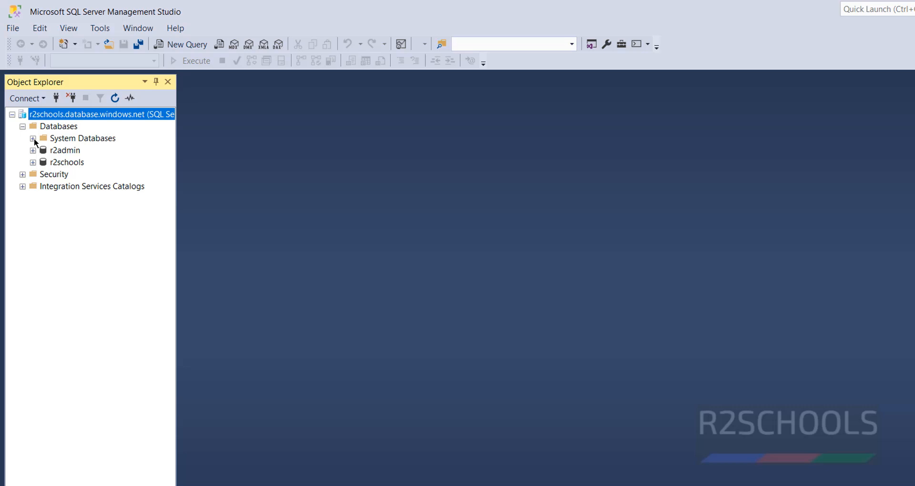
pyautogui.moveTo(302, 197)
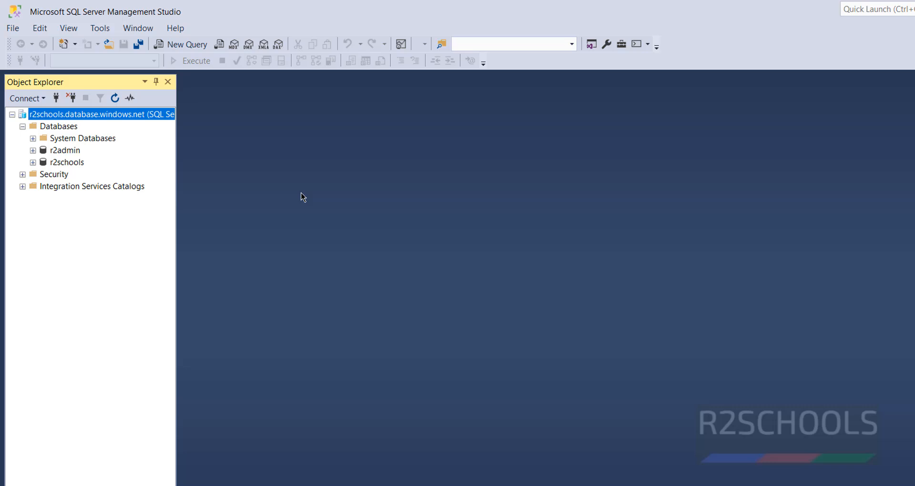
pyautogui.moveTo(488, 169)
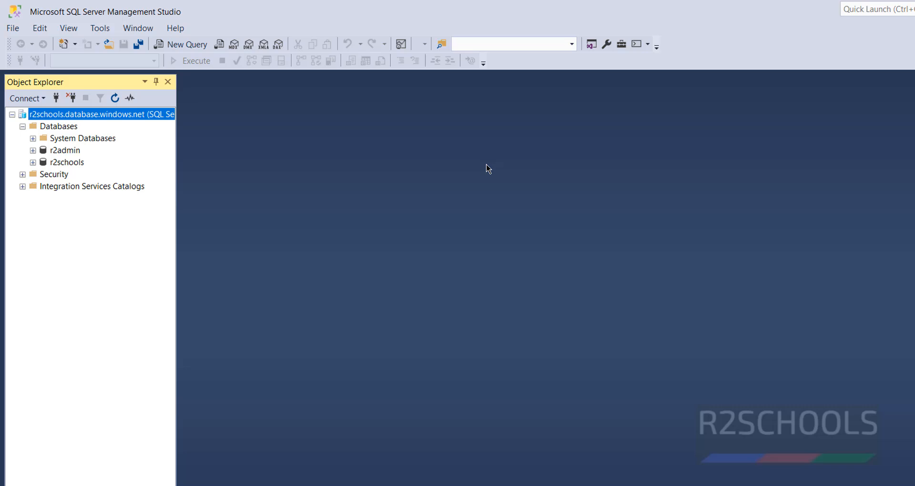